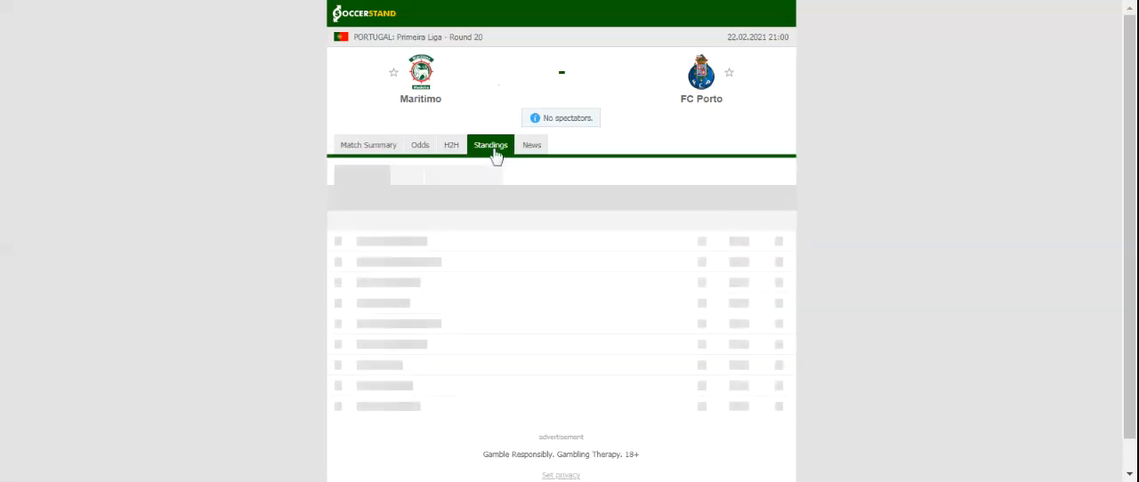
- Show the Primeira Liga standings table on the Maritimo vs FC Porto match page
{"action": "left_click", "coordinate": [491, 144]}
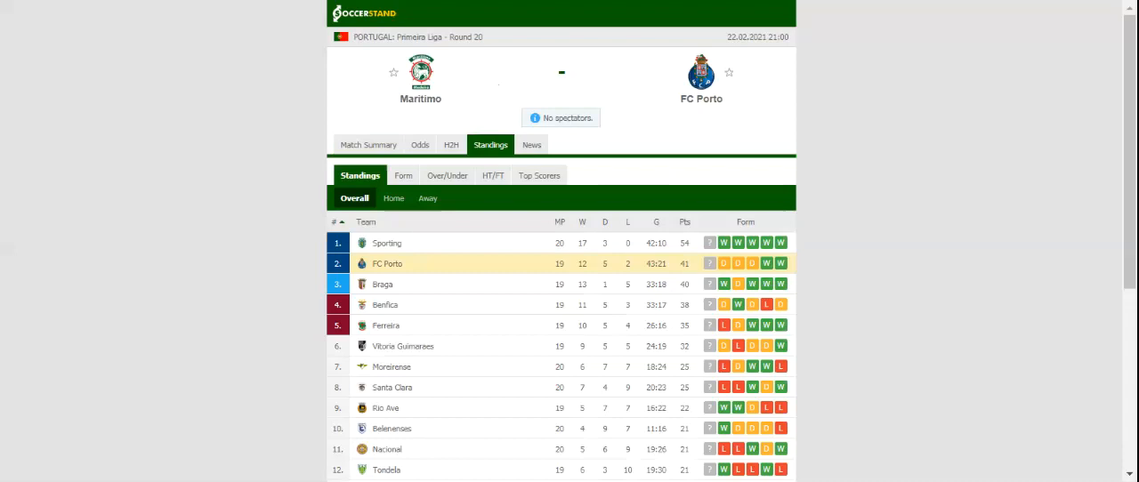
{"action": "left_click", "coordinate": [452, 144]}
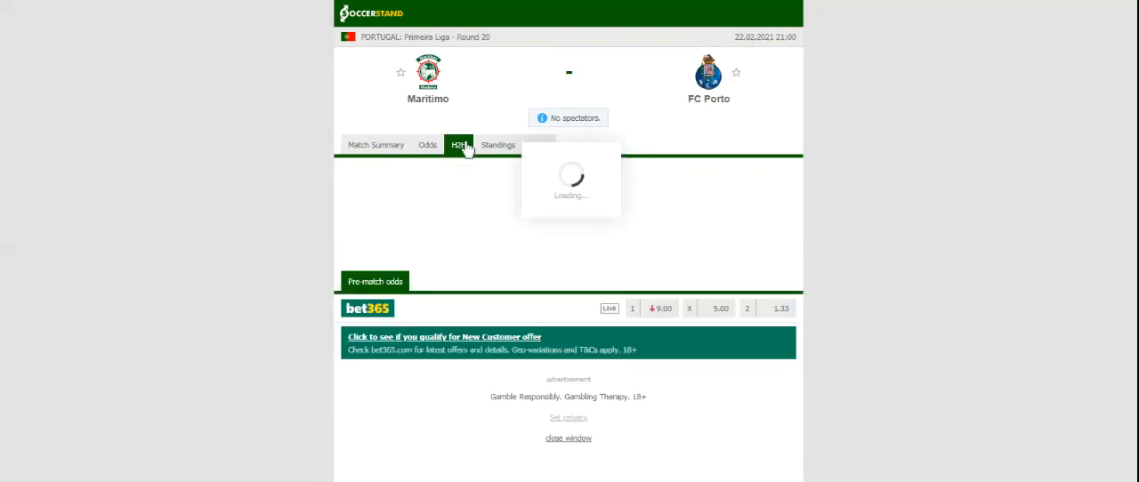
- View the H2H recent results, then switch to the bookmakers' 1X2 odds for the match
{"action": "left_click", "coordinate": [460, 144]}
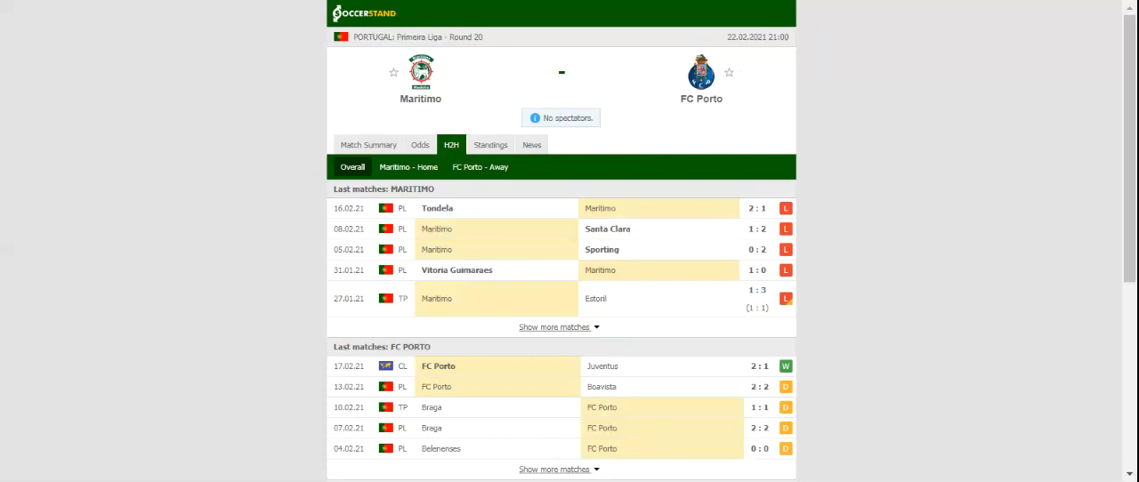
{"action": "mouse_move", "coordinate": [420, 144]}
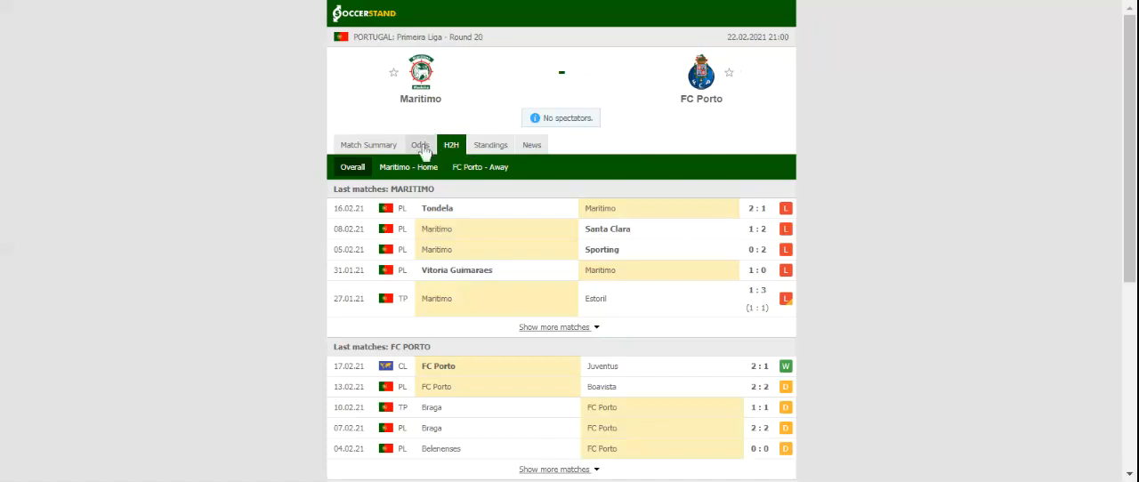
{"action": "left_click", "coordinate": [420, 145]}
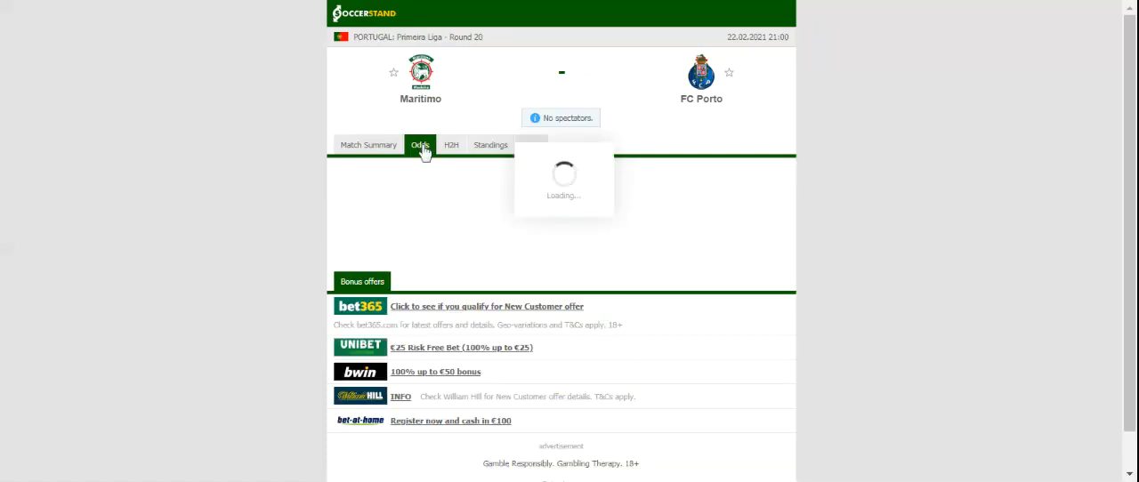
{"action": "left_click", "coordinate": [420, 144]}
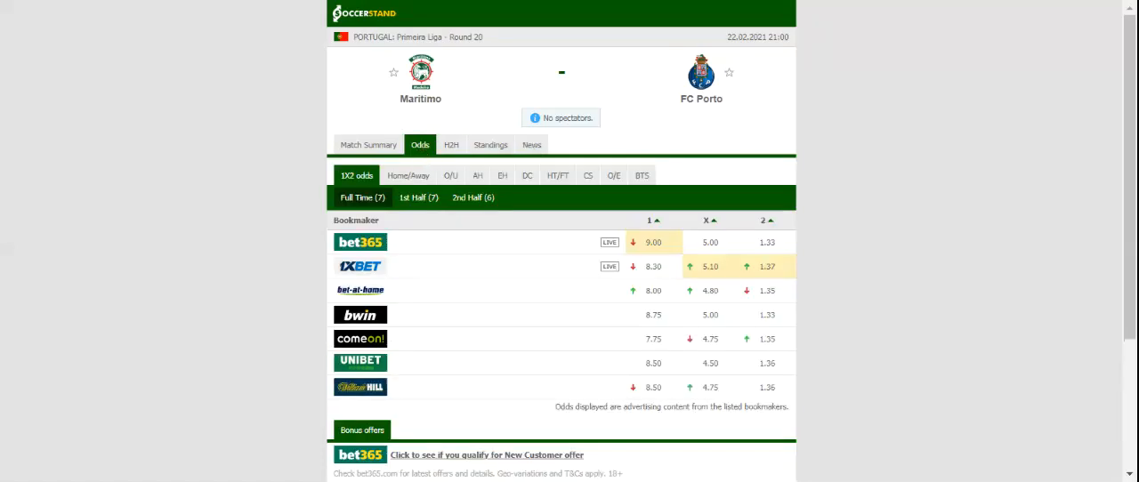